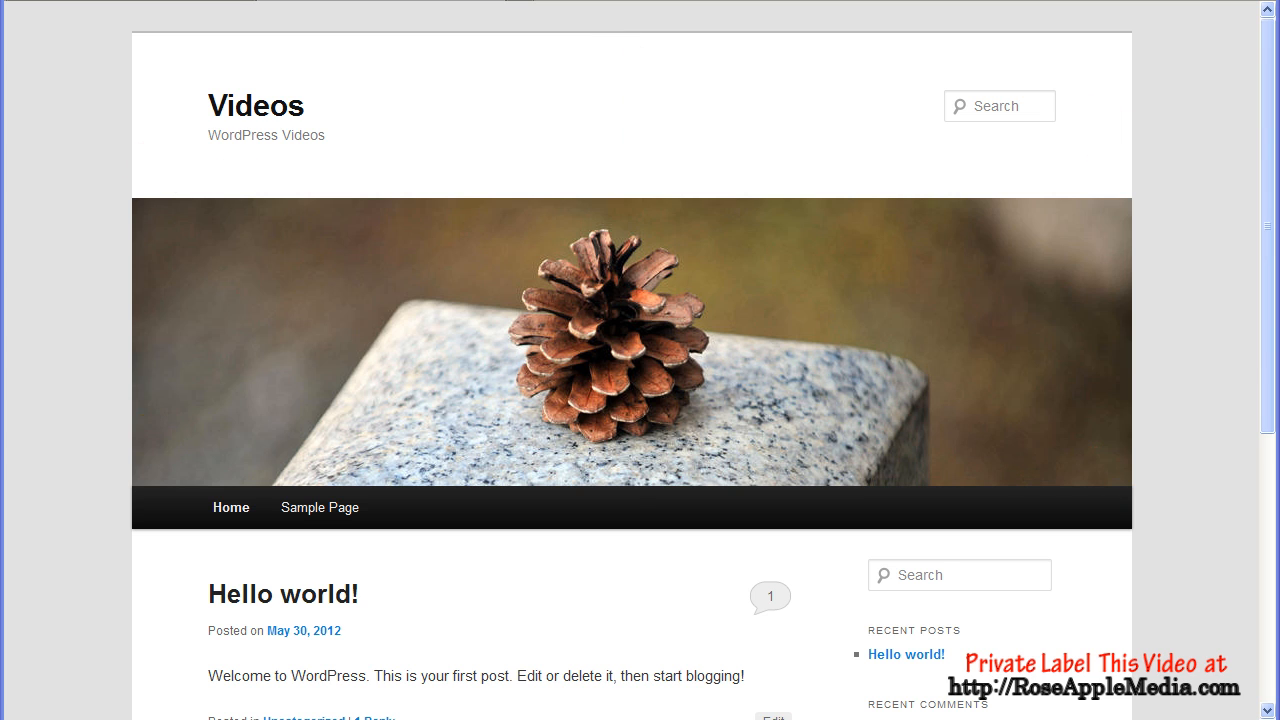
Step: Leave the live site and reach the Custom Background screen under Appearance in the admin
left_click(54, 374)
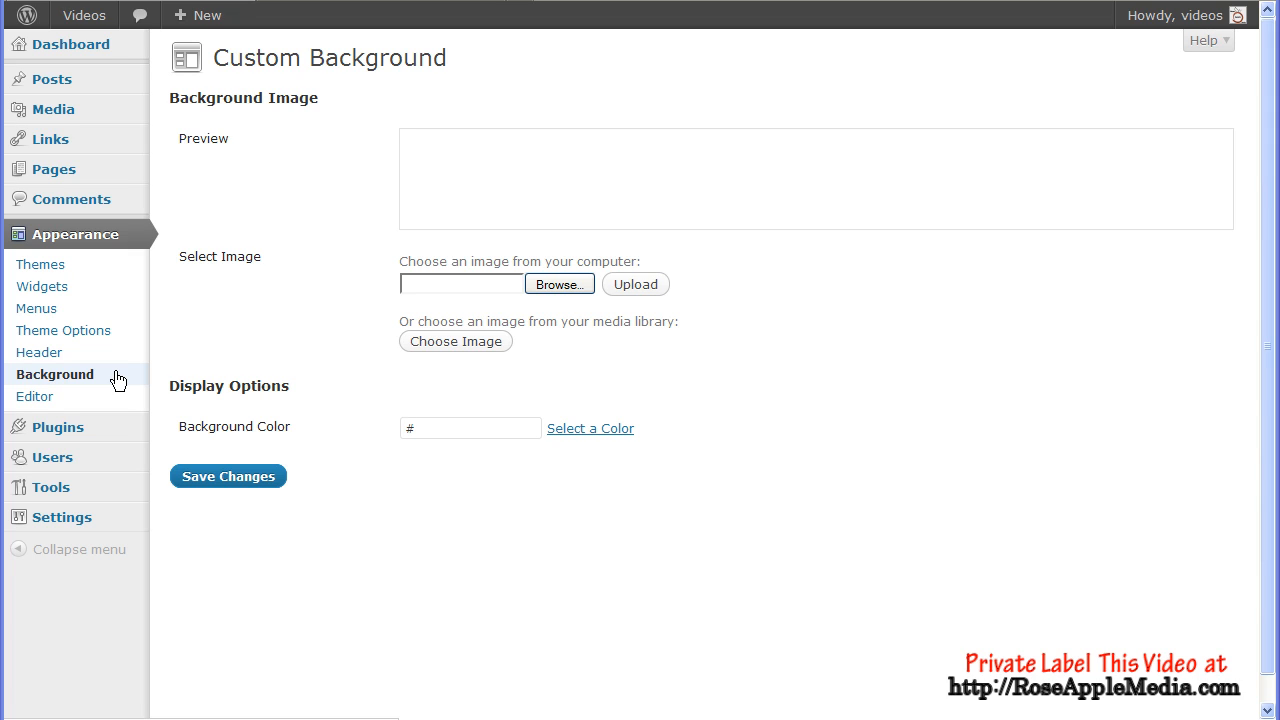
mouse_move(444, 324)
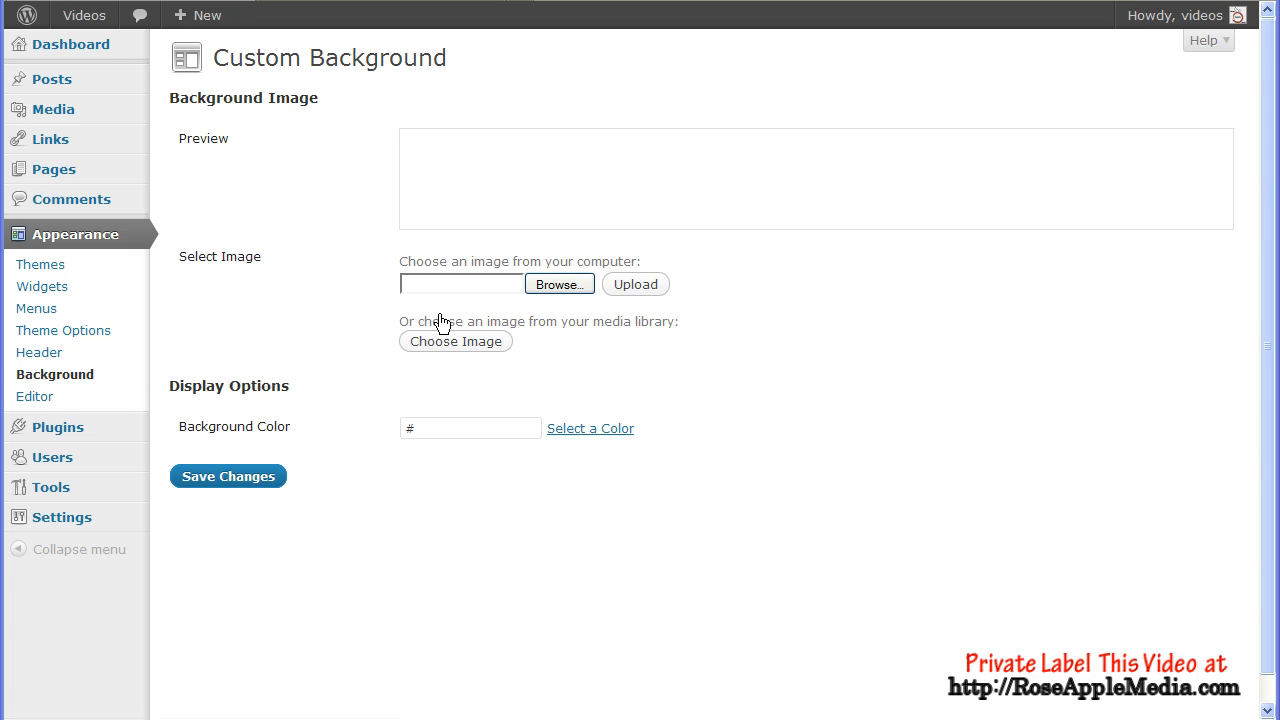
mouse_move(696, 316)
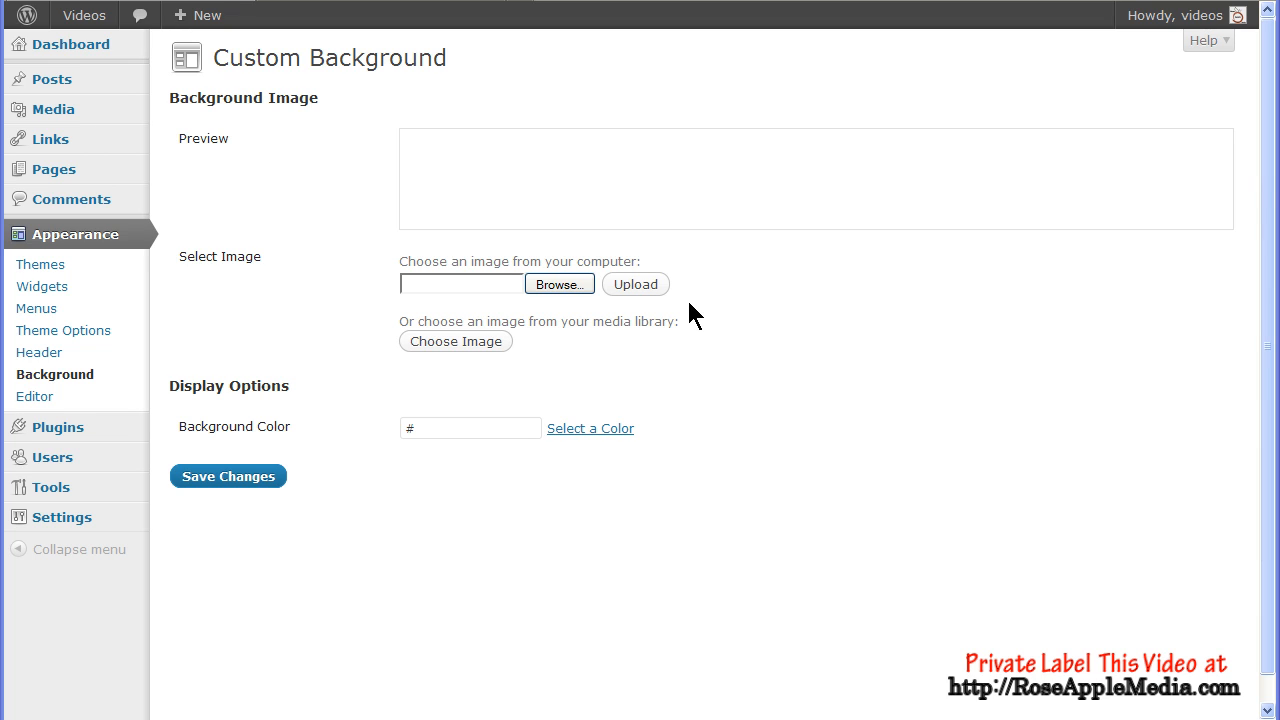
Step: Upload blue-m.png from the computer as the new background image
left_click(560, 284)
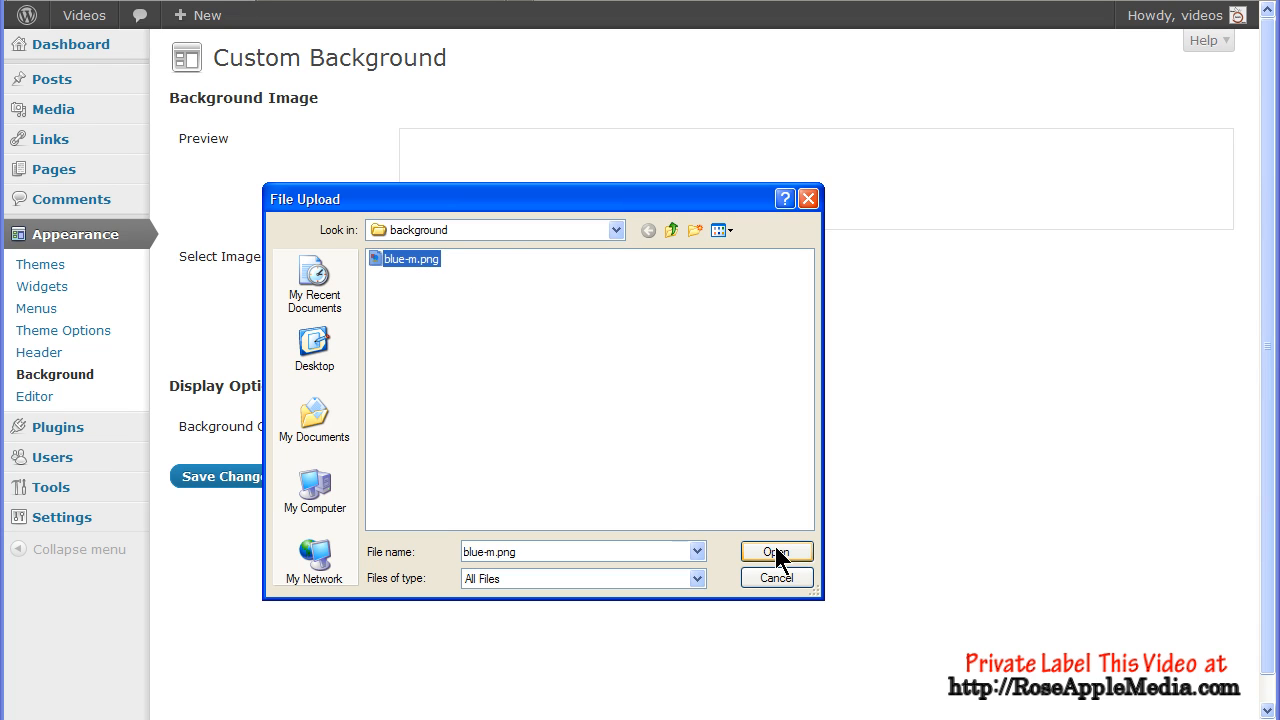
left_click(776, 552)
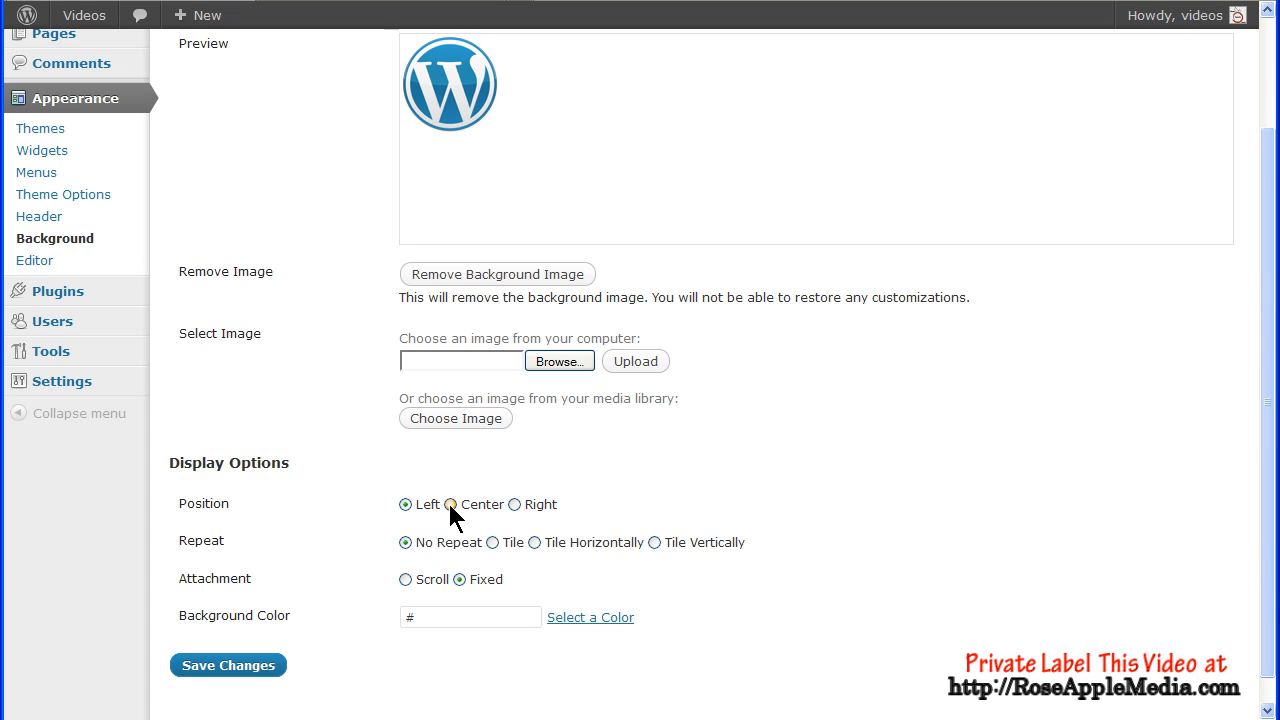
left_click(450, 504)
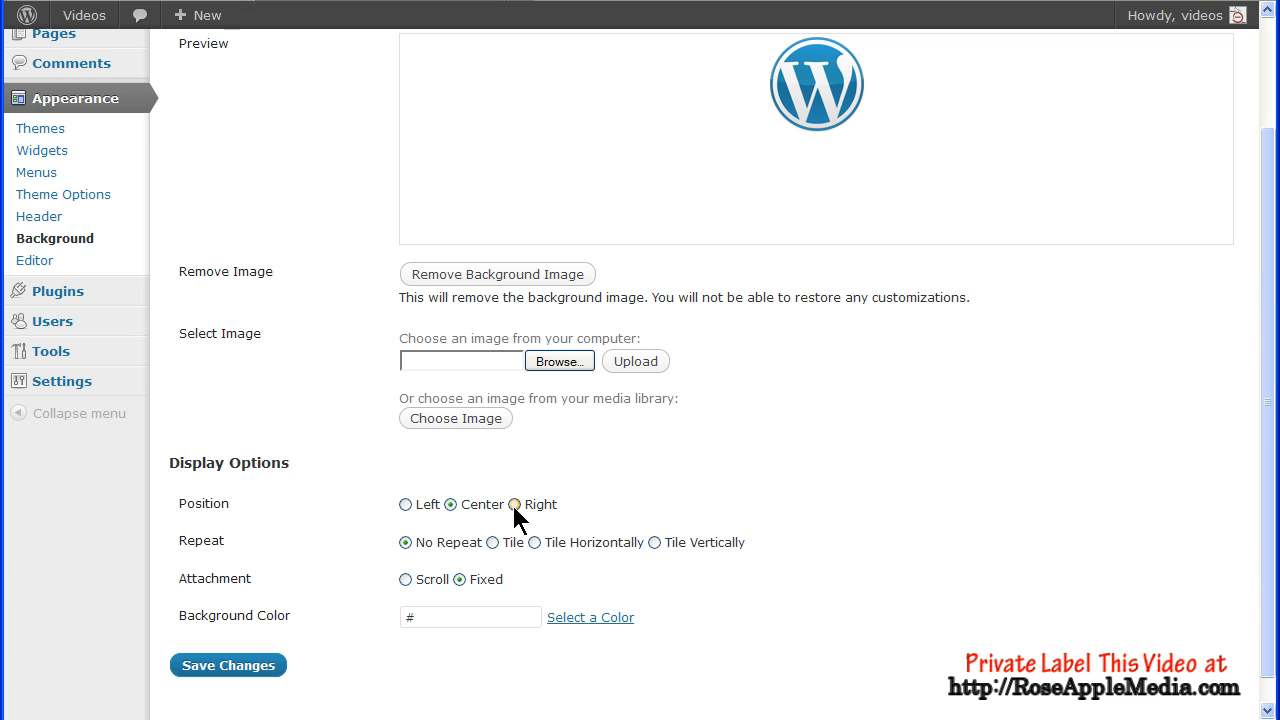
left_click(514, 504)
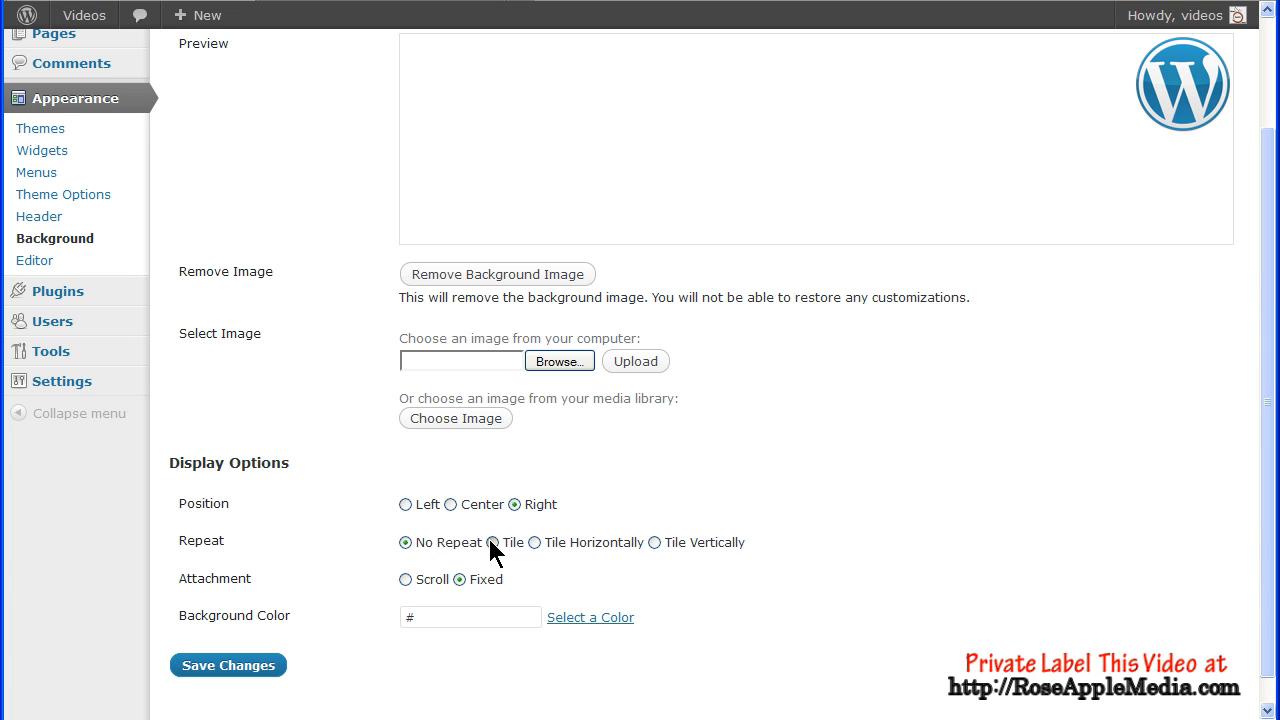
left_click(536, 542)
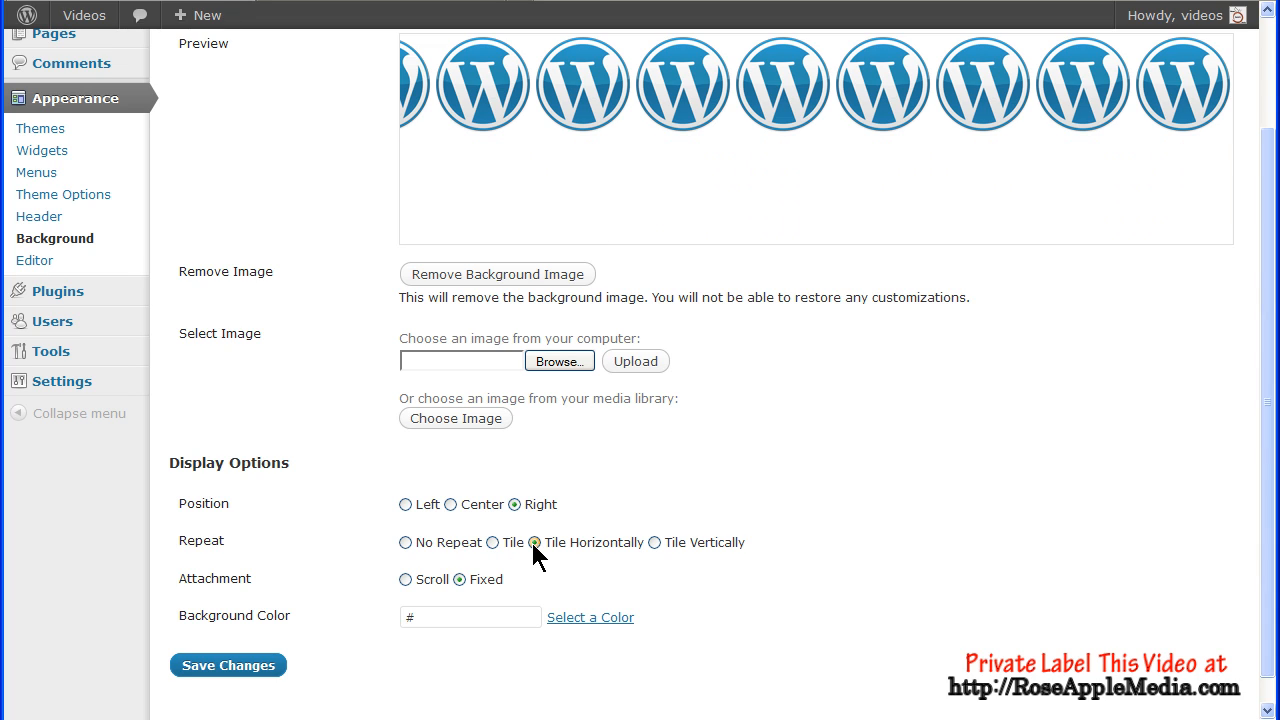
left_click(656, 542)
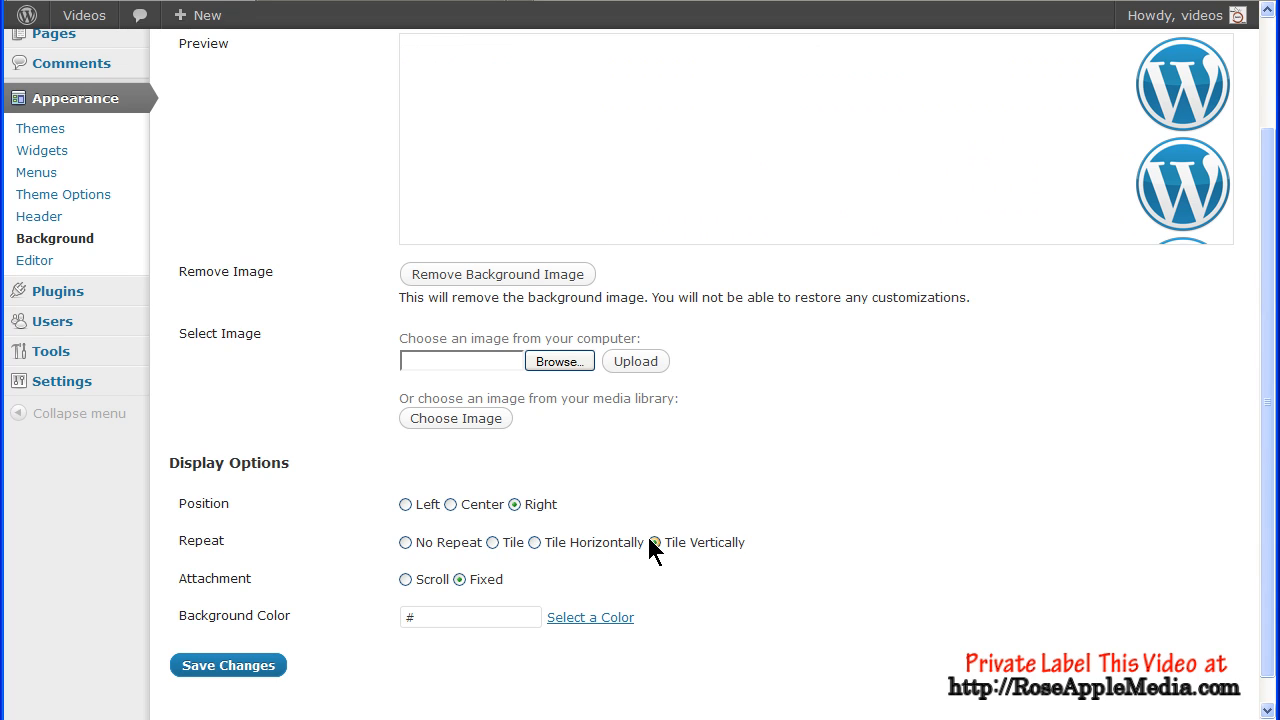
left_click(404, 504)
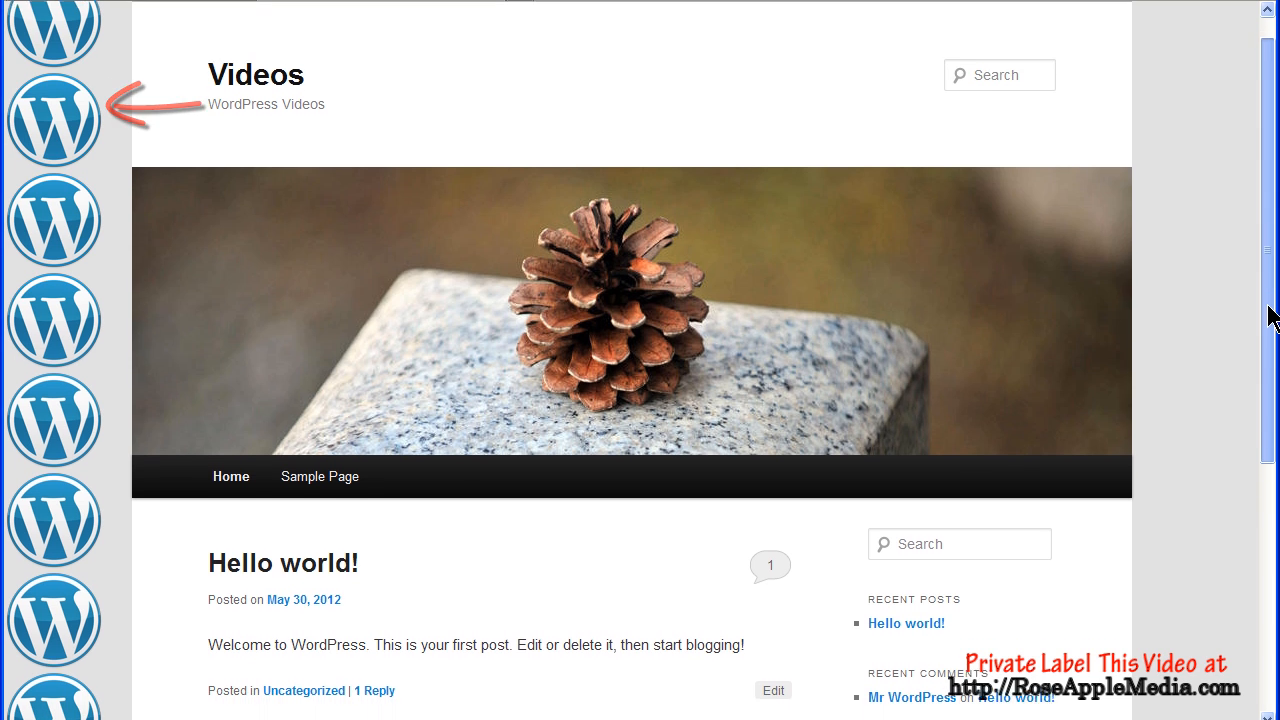
scroll("down", 3)
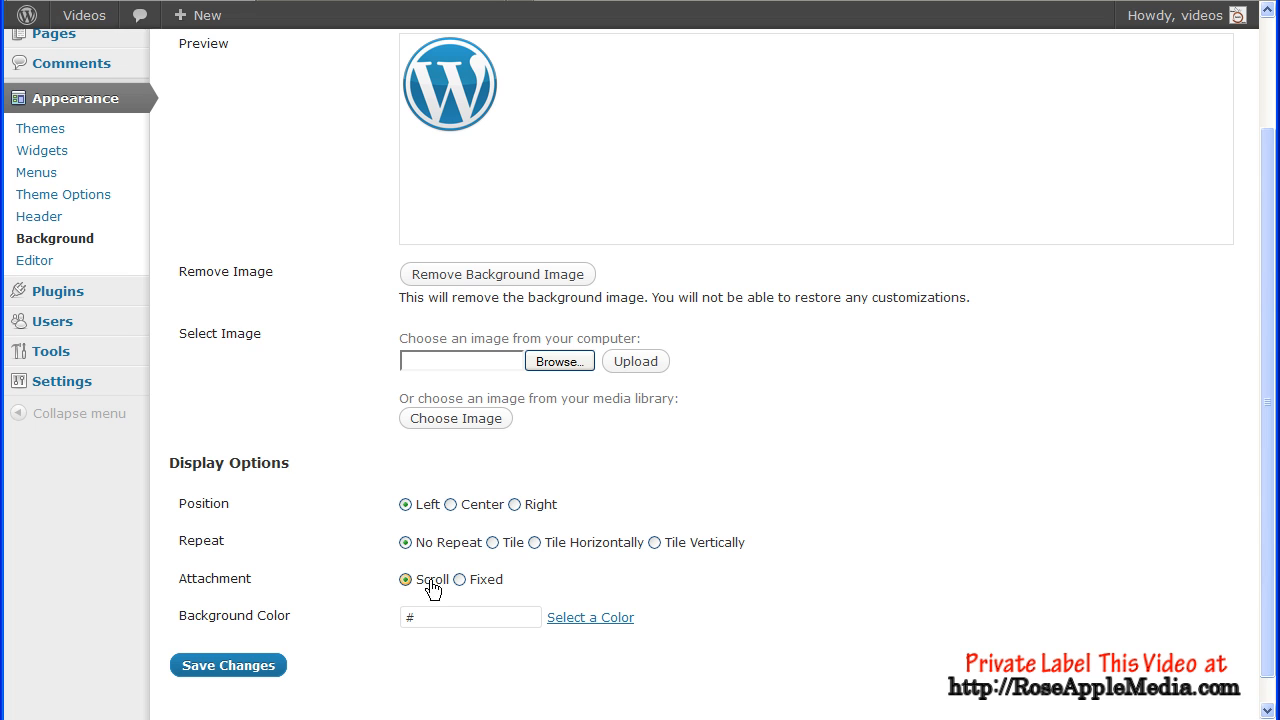
left_click(460, 580)
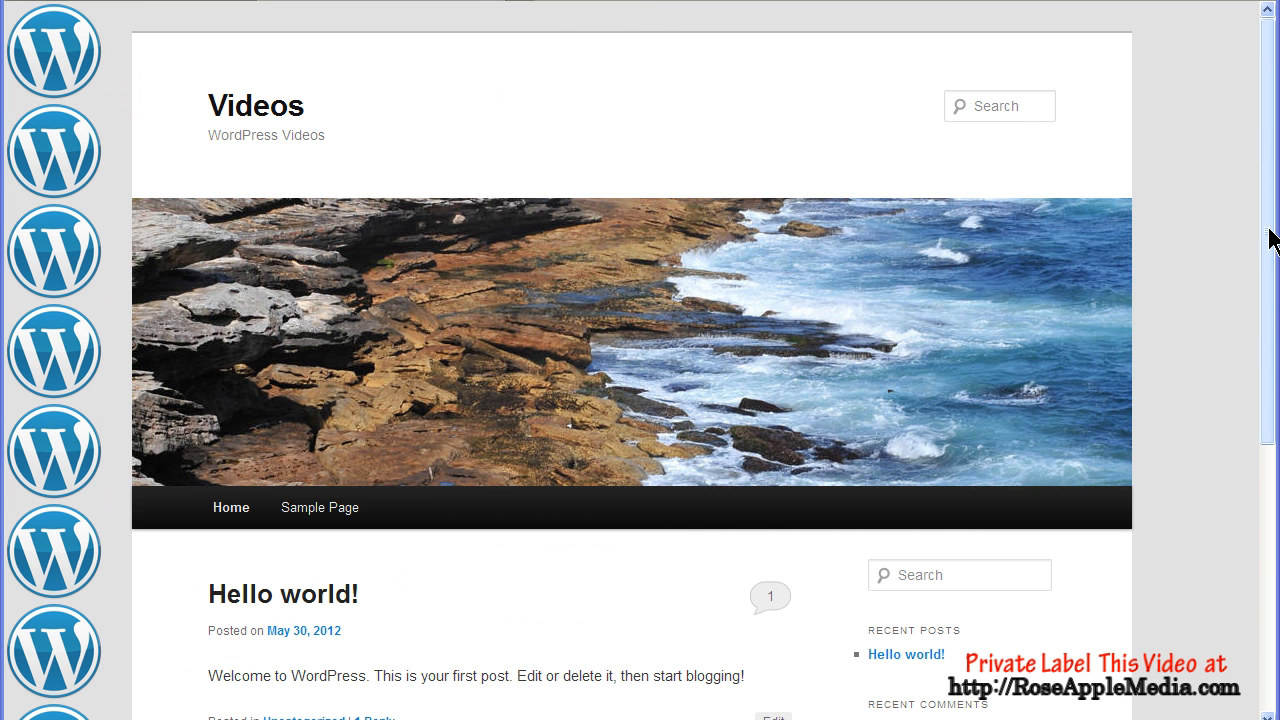
scroll("down", 3)
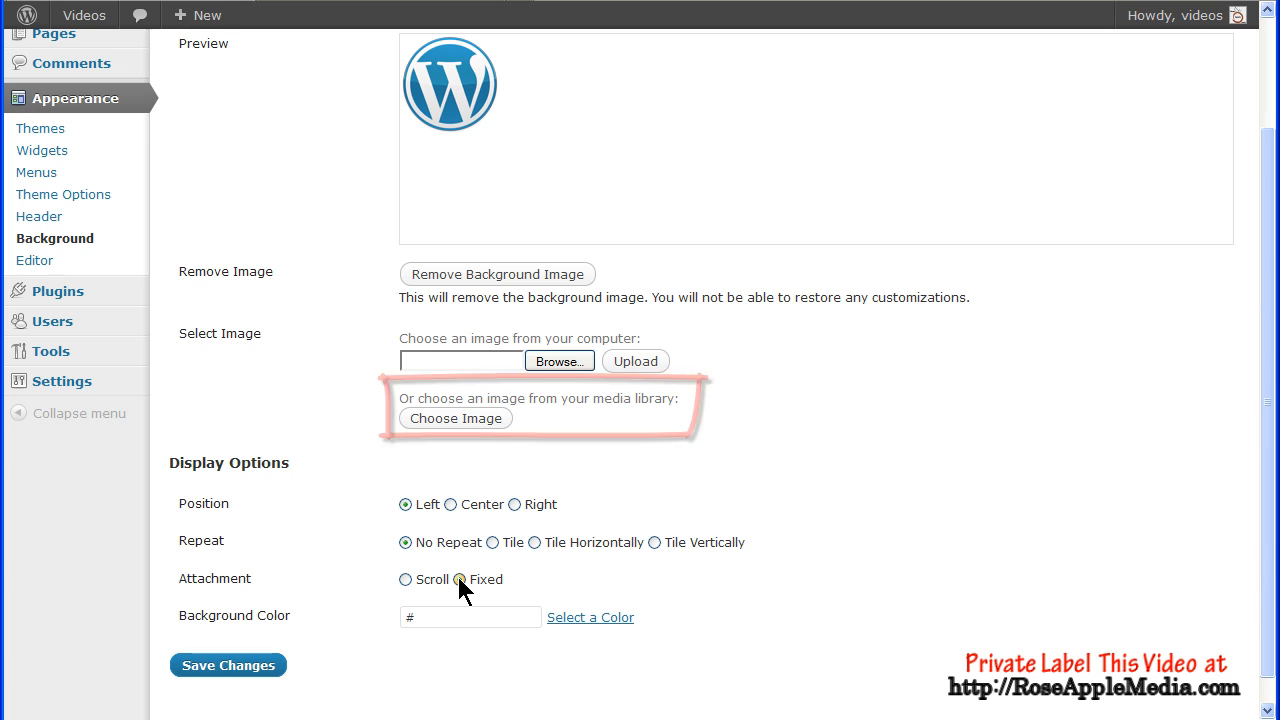
Step: Keep the background attachment fixed, then set globe4.png from the media library at full size as background
left_click(458, 580)
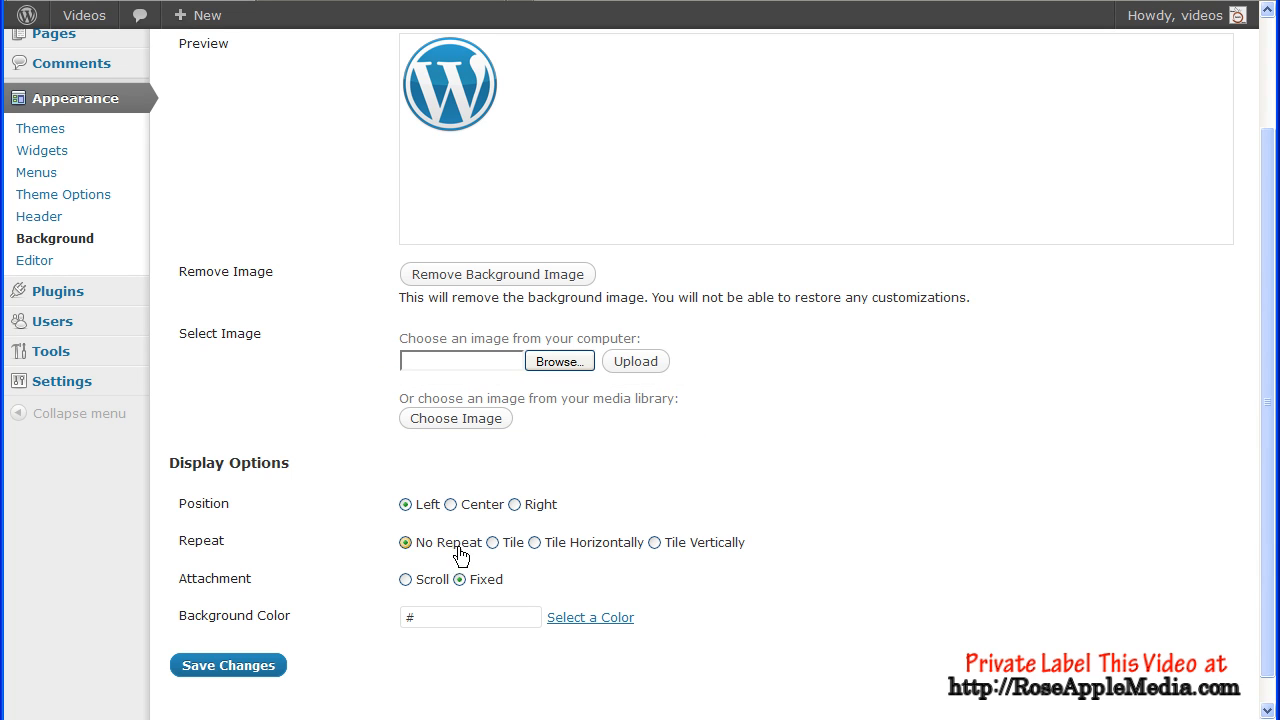
left_click(456, 418)
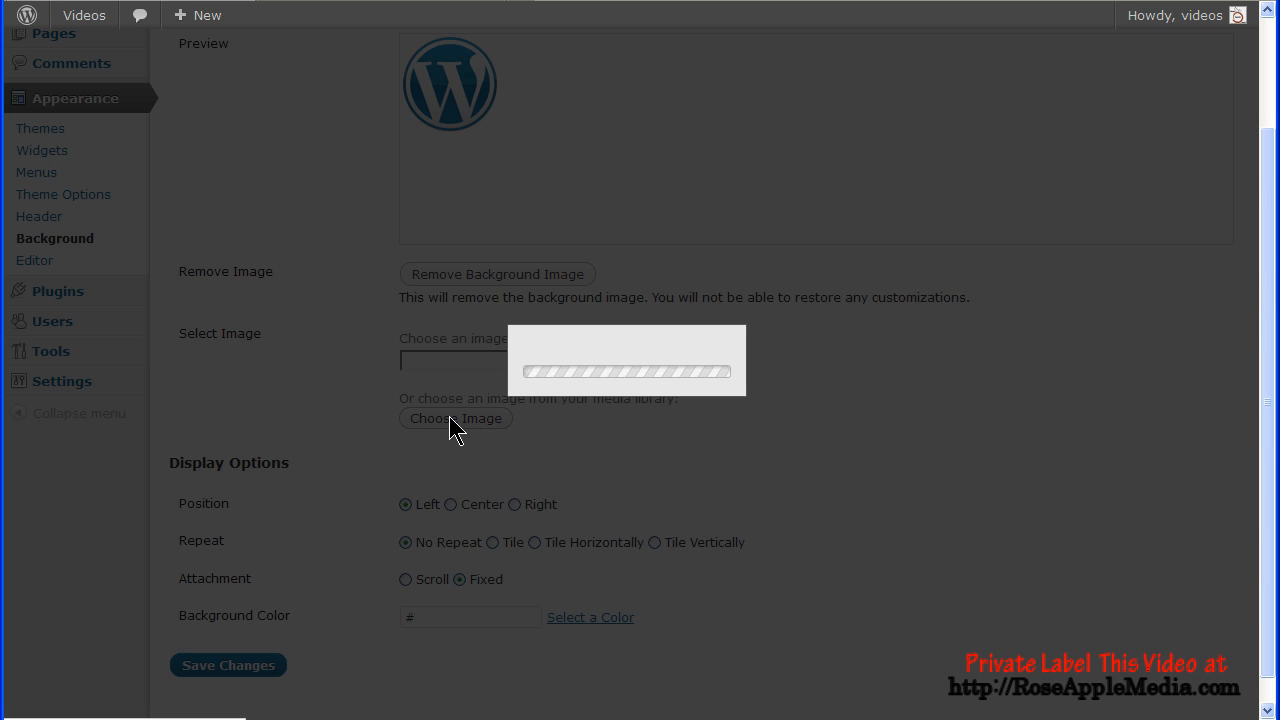
left_click(456, 418)
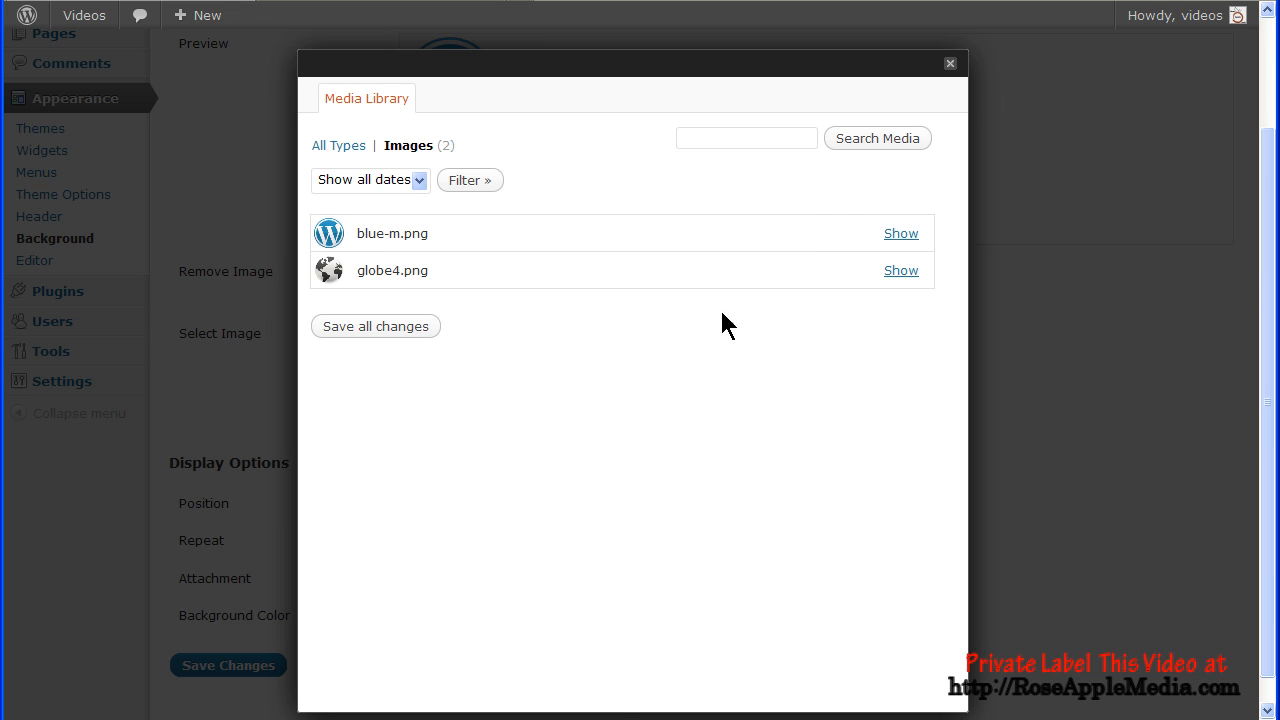
left_click(900, 270)
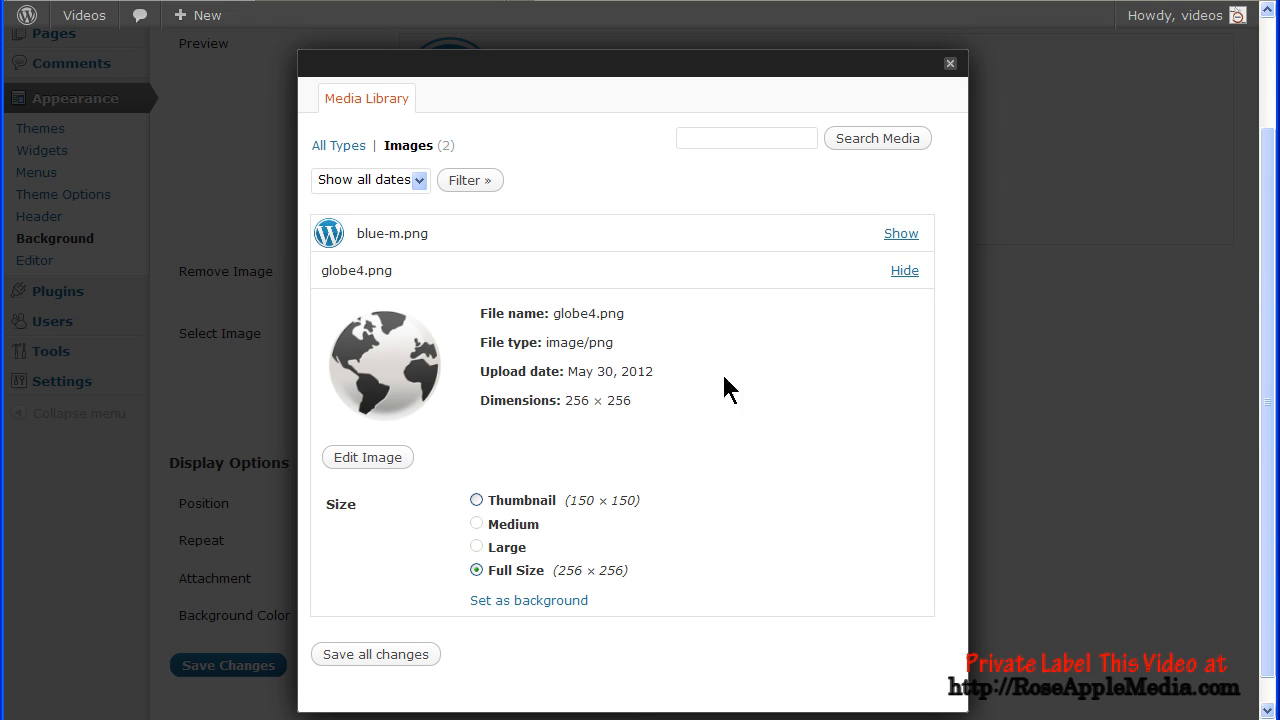
mouse_move(668, 500)
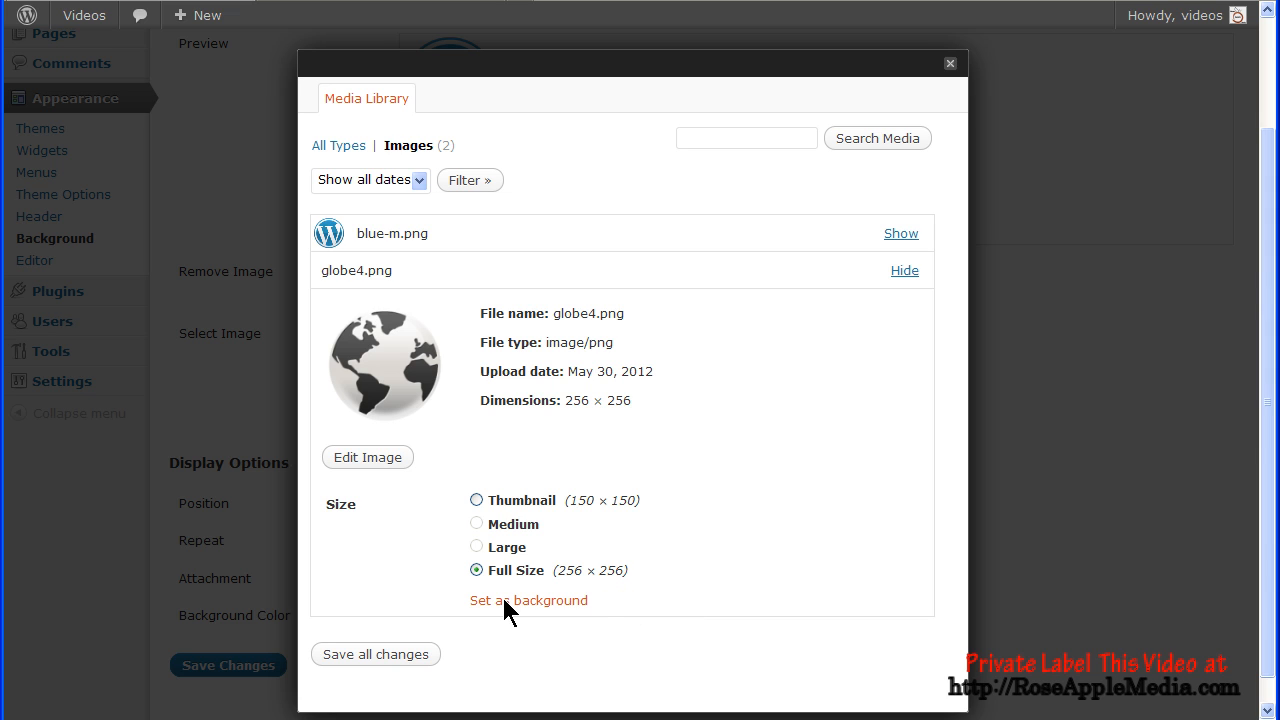
left_click(528, 600)
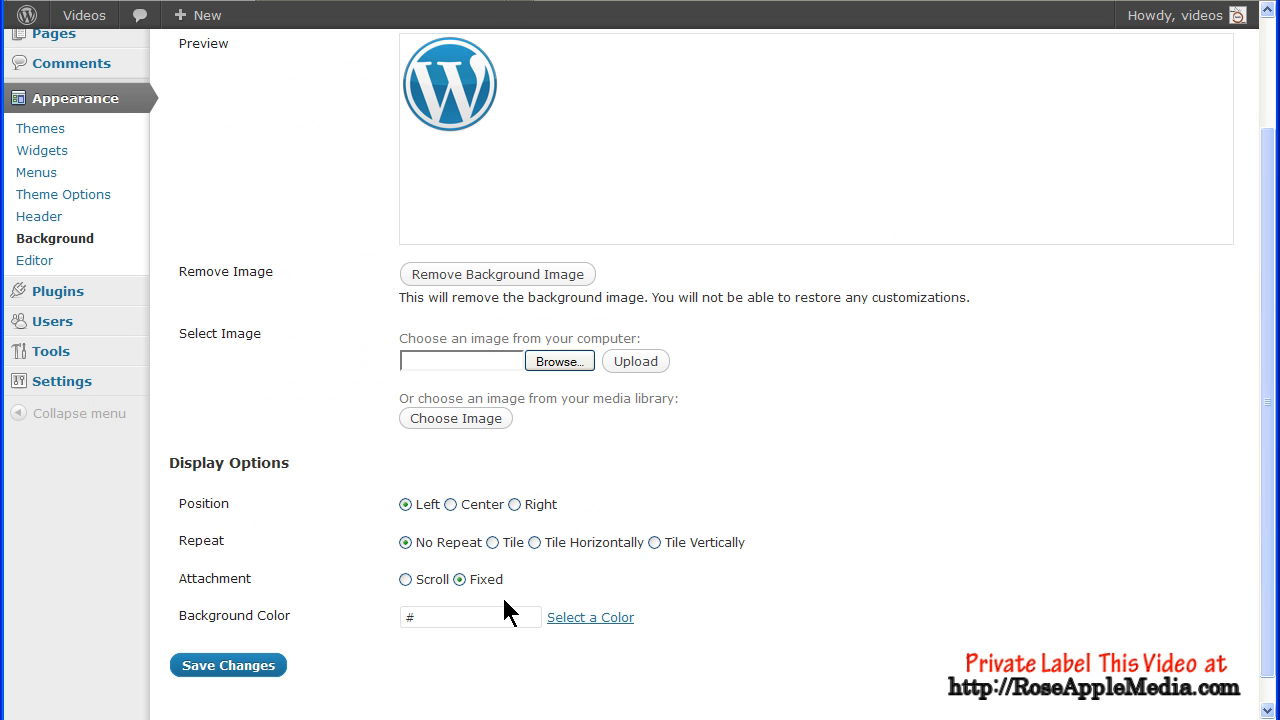
mouse_move(584, 658)
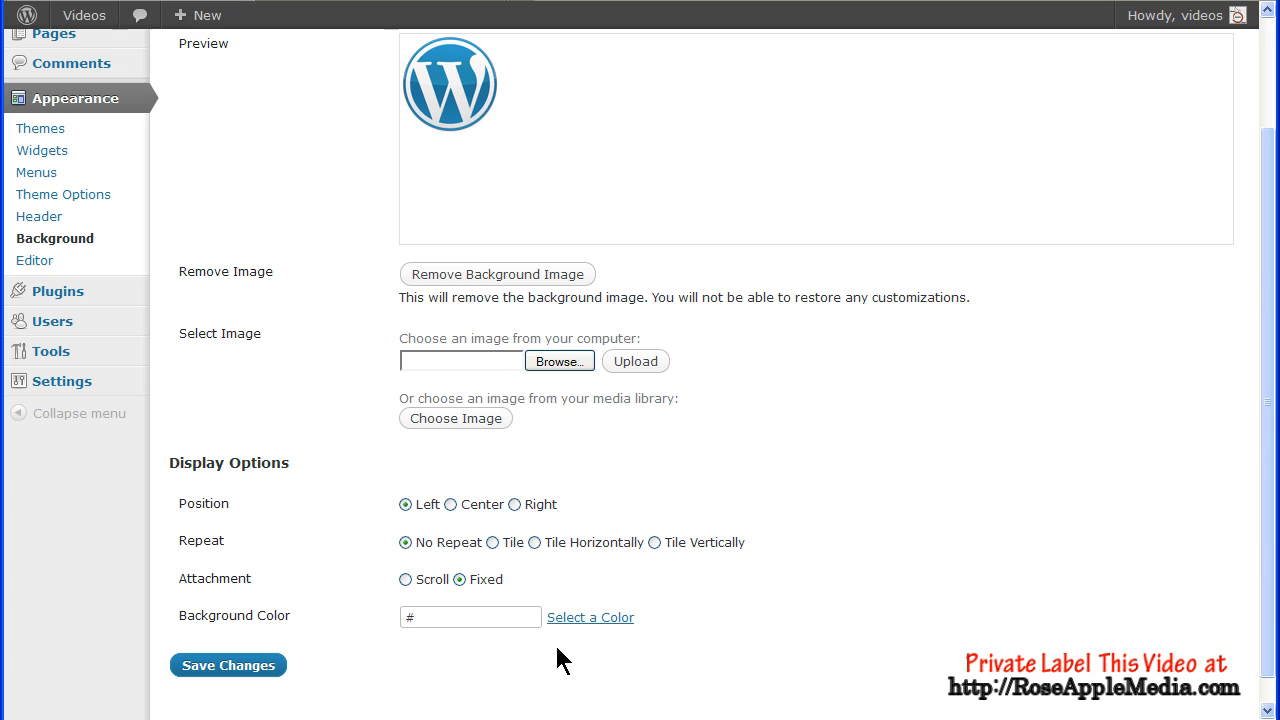
Step: Choose the orange-red background colour #f05247 on the wheel and save the change
left_click(590, 616)
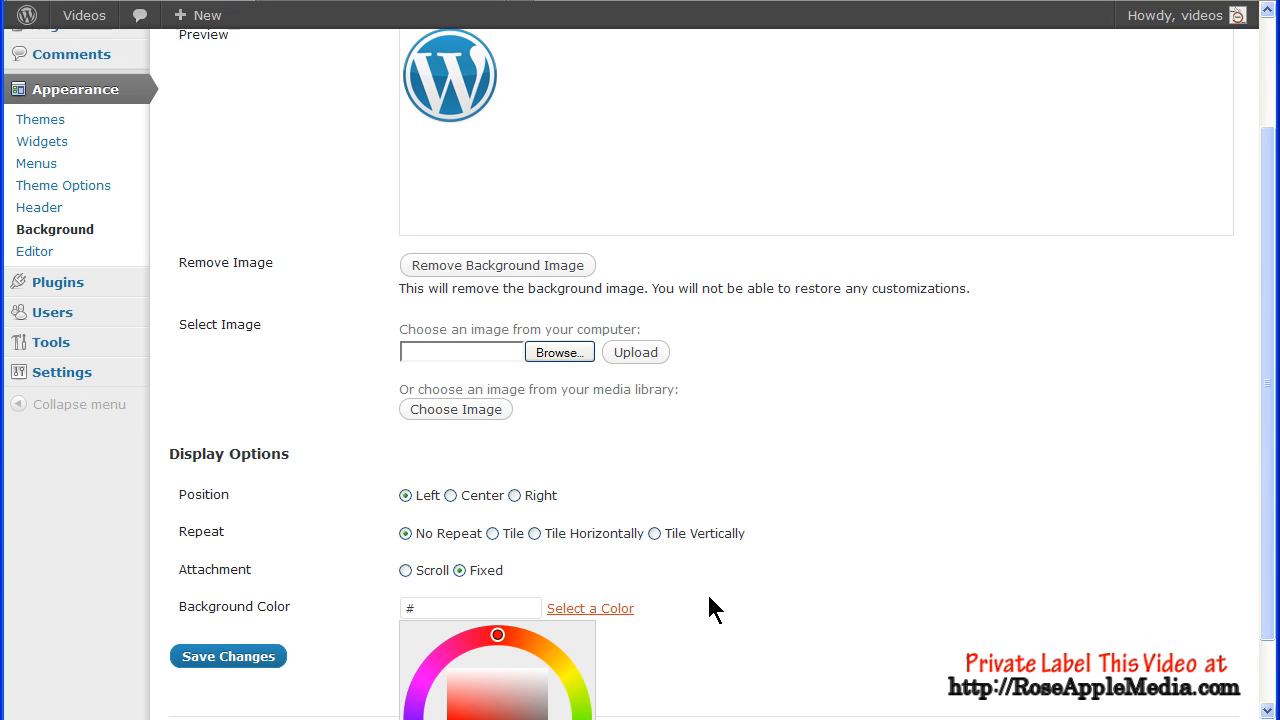
scroll("down", 3)
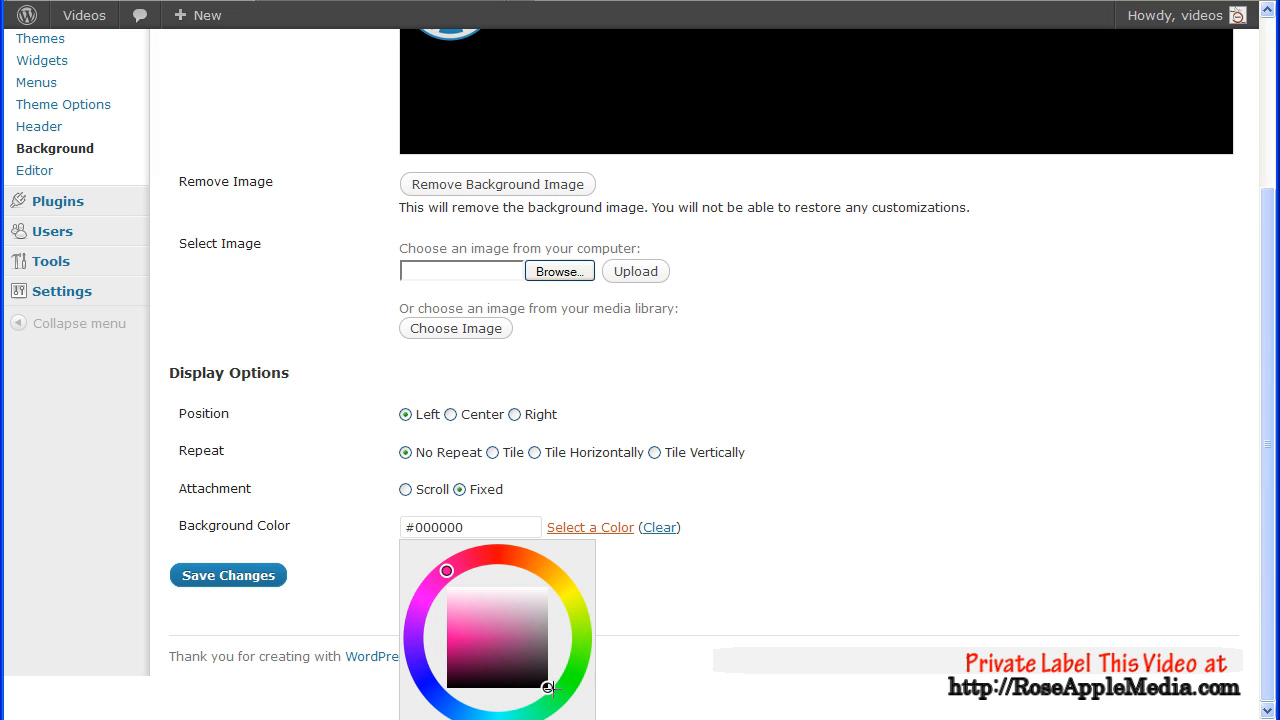
left_click(462, 626)
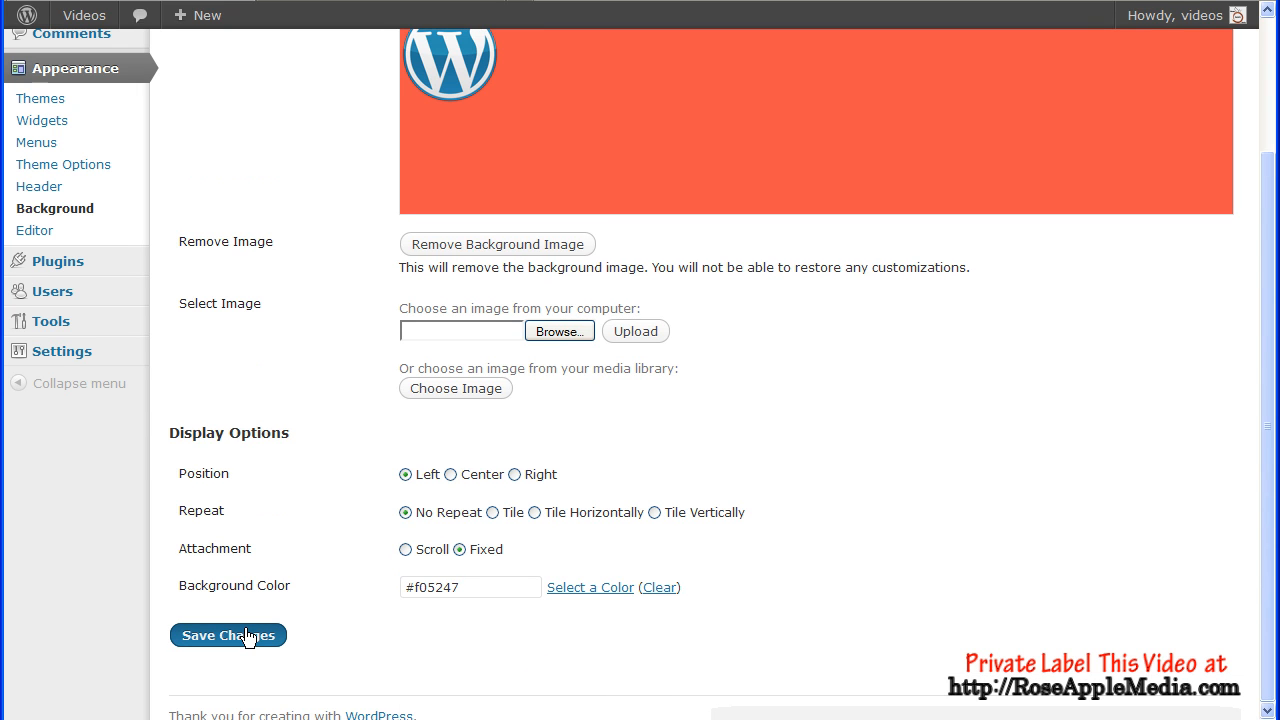
left_click(228, 636)
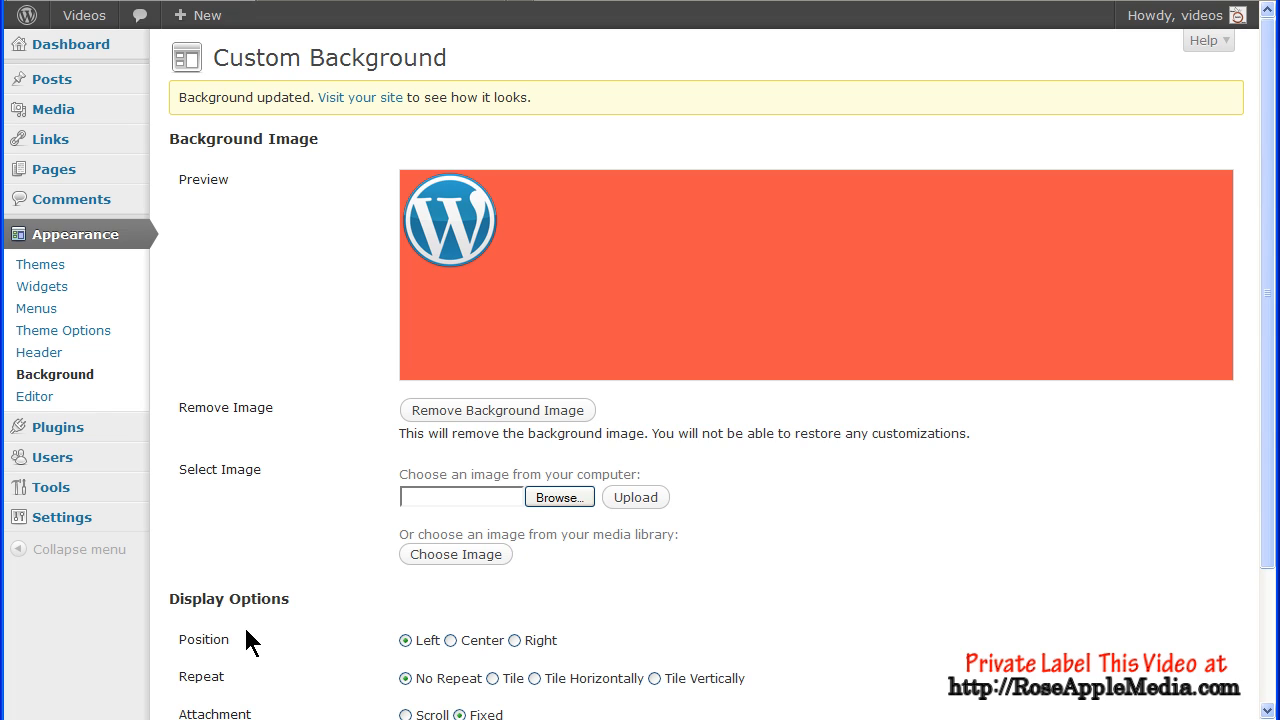
mouse_move(390, 480)
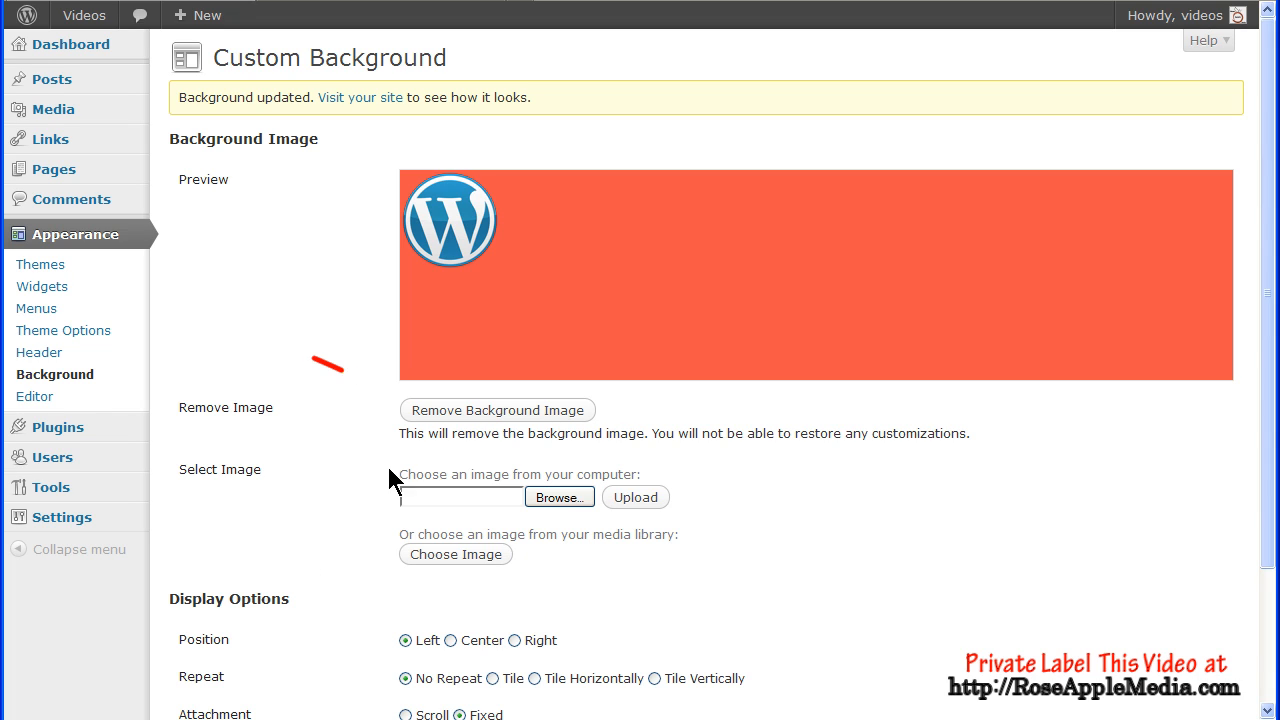
mouse_move(456, 418)
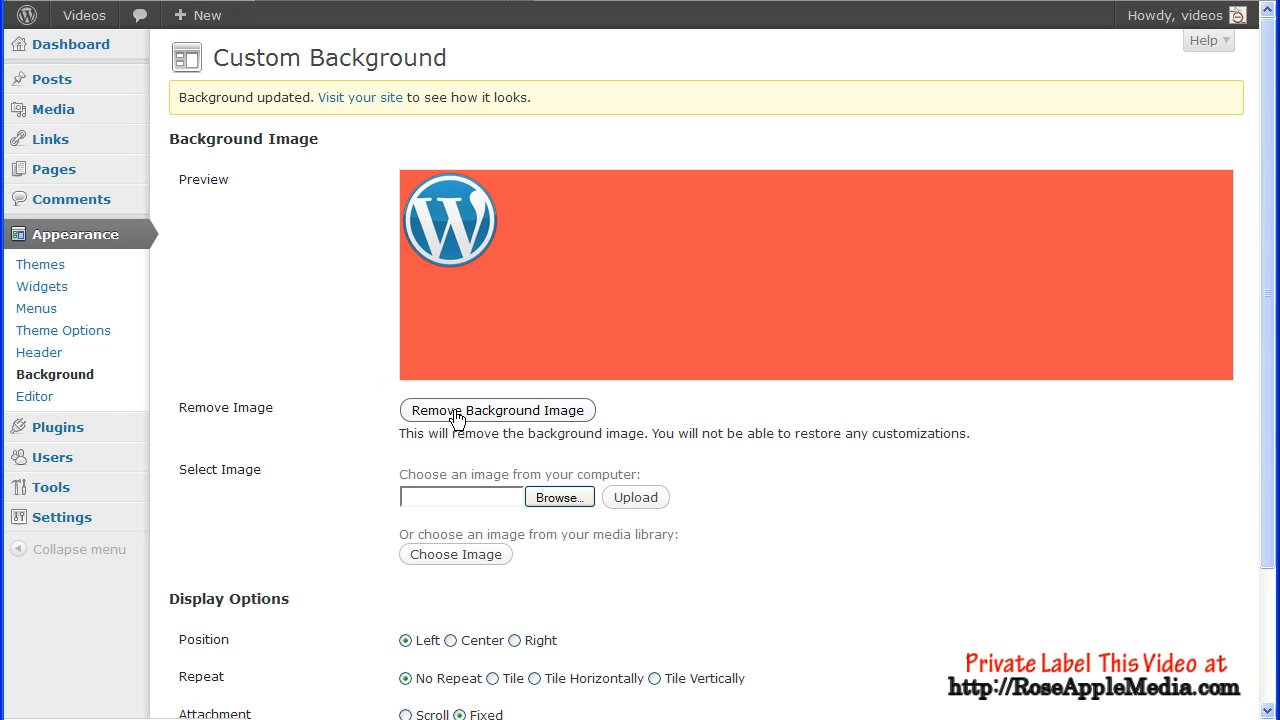
Step: Remove the background image, clear the colour, and save the empty background
left_click(496, 410)
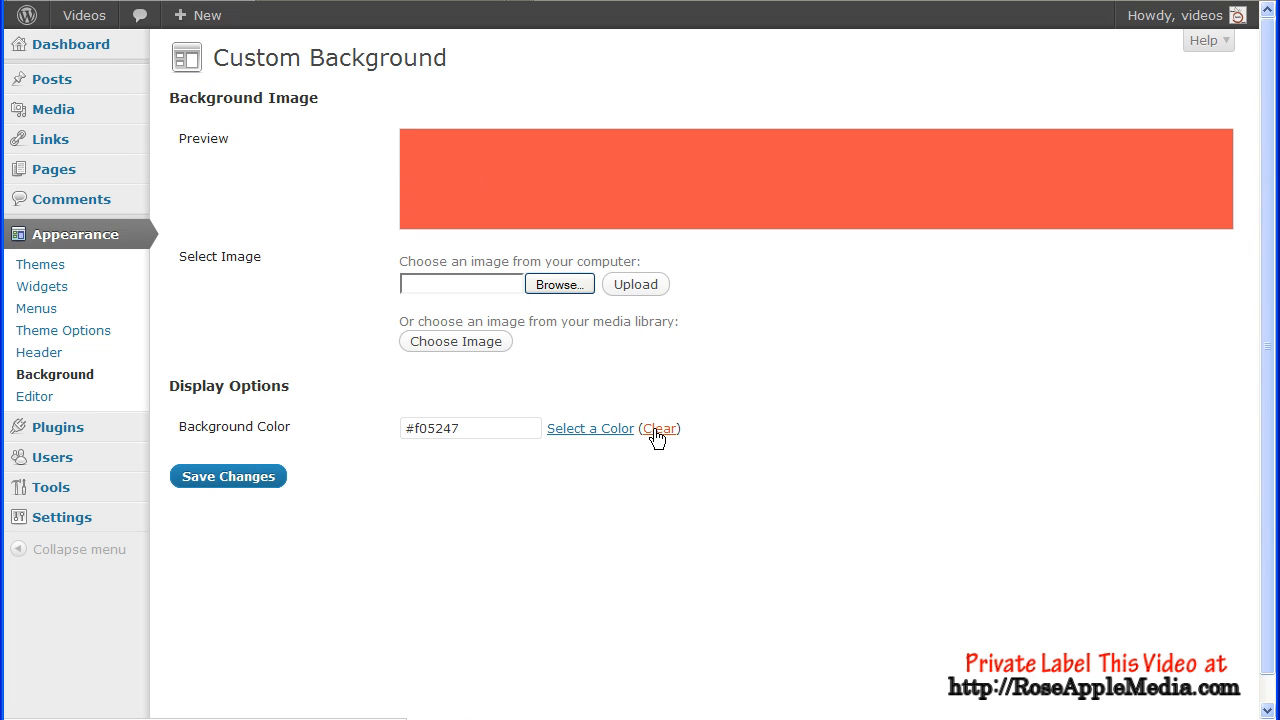
left_click(660, 428)
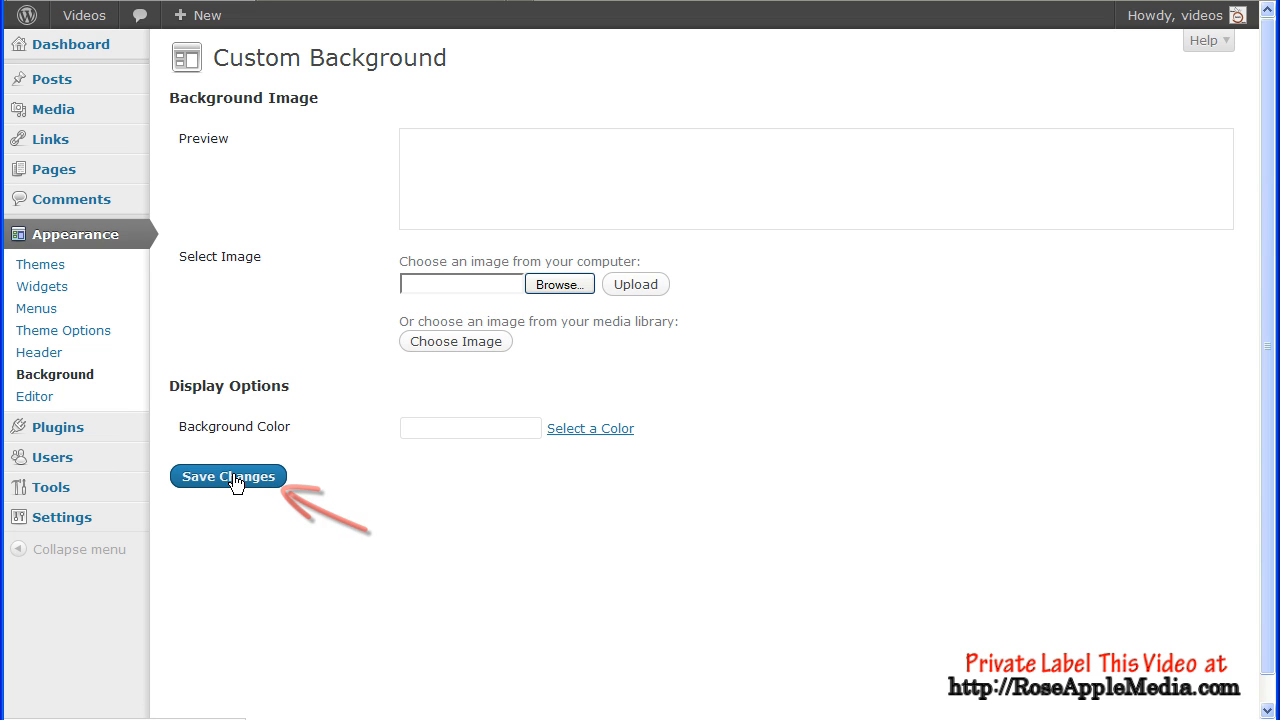
left_click(228, 476)
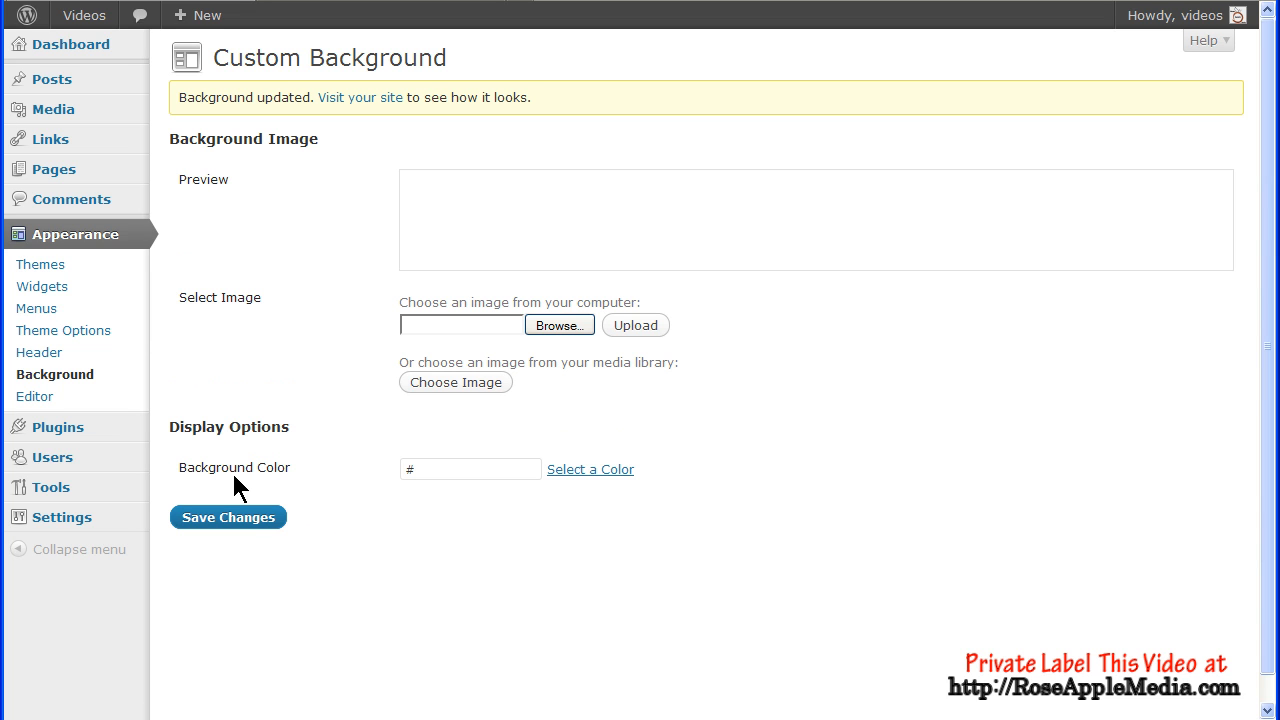